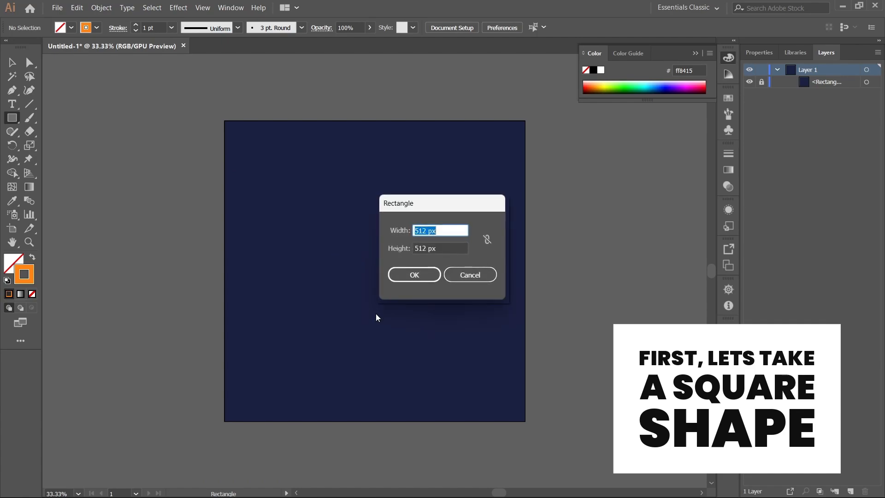
Step: Add a 512 px square centred on the artboard with an orange 5 pt stroke
{"action": "left_click", "coordinate": [414, 274]}
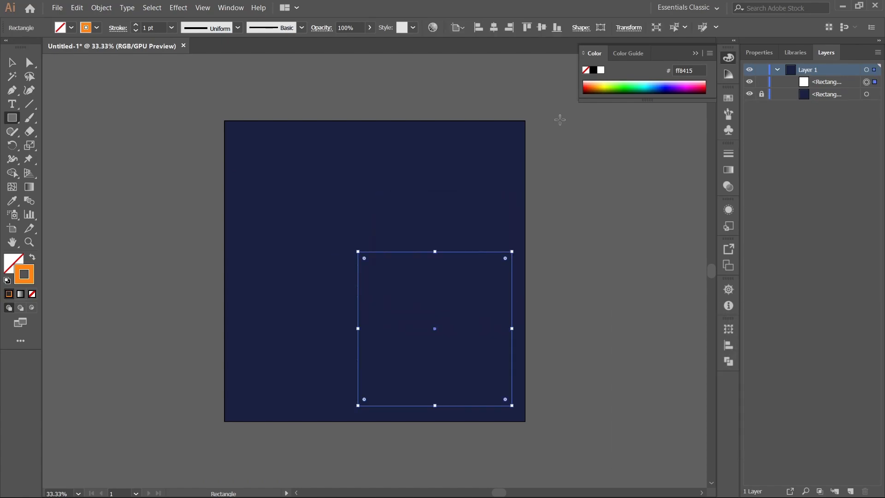
{"action": "left_click", "coordinate": [542, 27]}
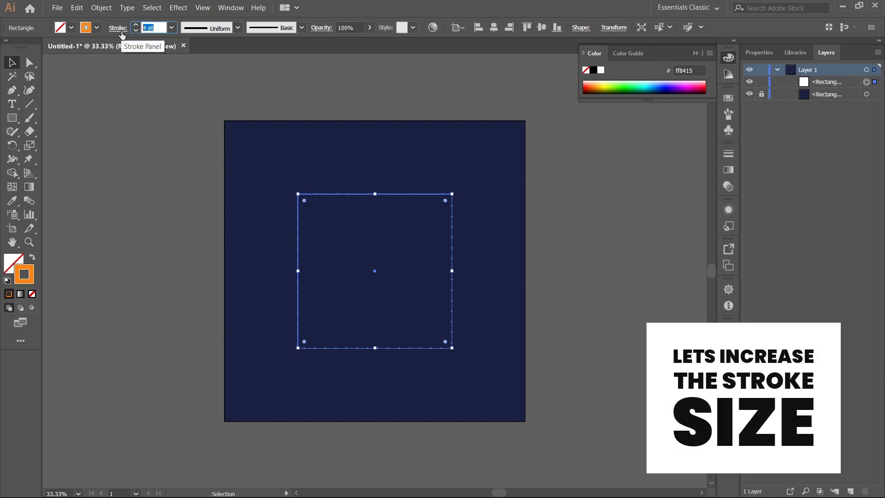
{"action": "type", "text": "10"}
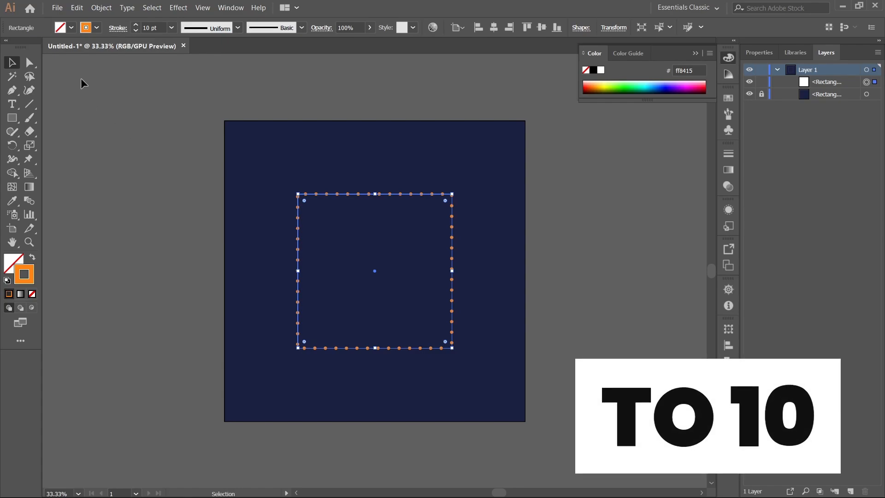
{"action": "left_click", "coordinate": [120, 28]}
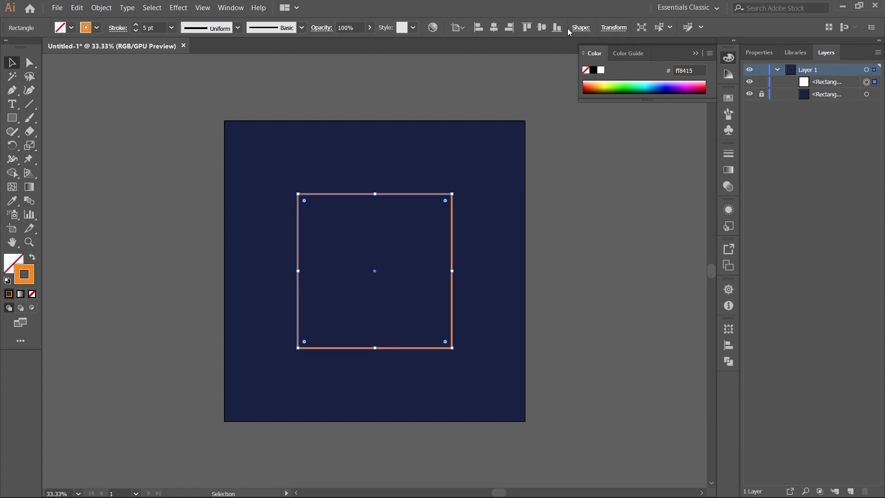
{"action": "mouse_move", "coordinate": [452, 272]}
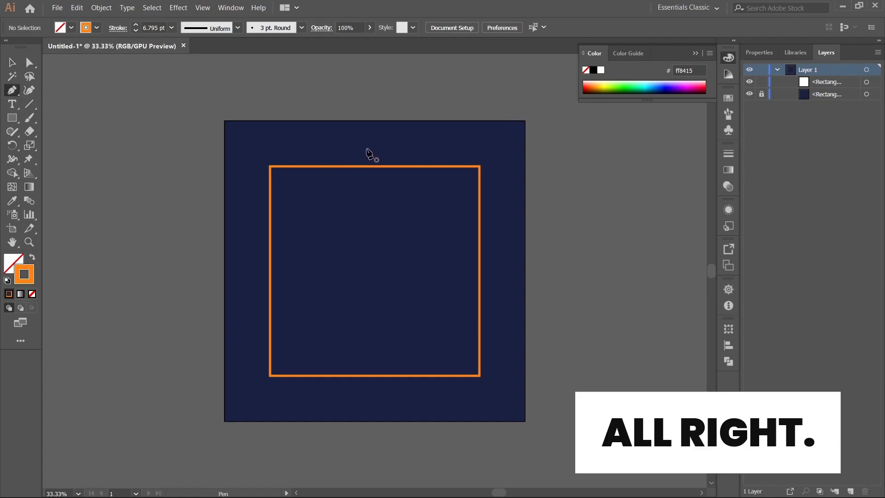
Step: Draw a vertical line through the square, then rotate it and a copy onto both diagonals
{"action": "left_click_drag", "start_coordinate": [369, 136], "coordinate": [374, 412]}
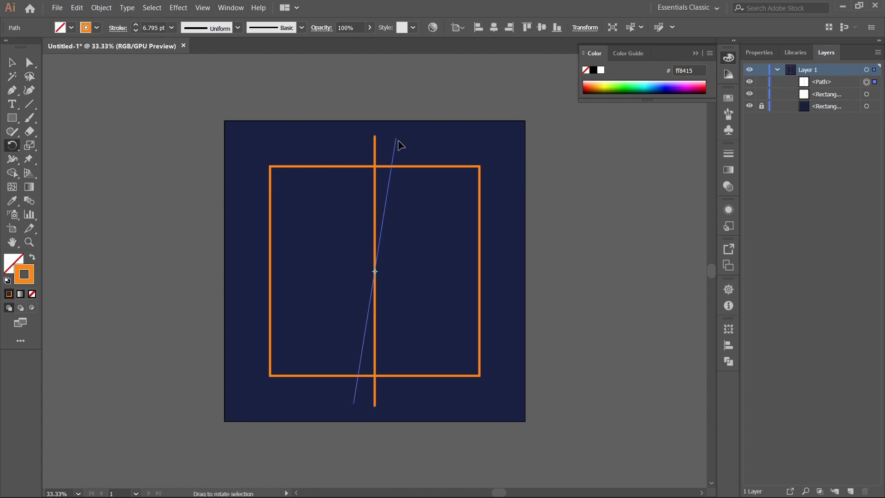
{"action": "left_click_drag", "start_coordinate": [398, 144], "coordinate": [455, 172]}
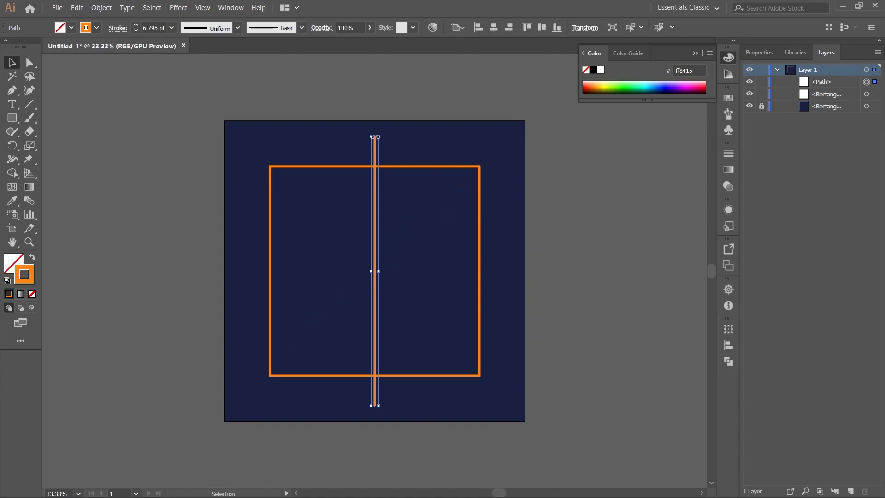
{"action": "left_click", "coordinate": [29, 62]}
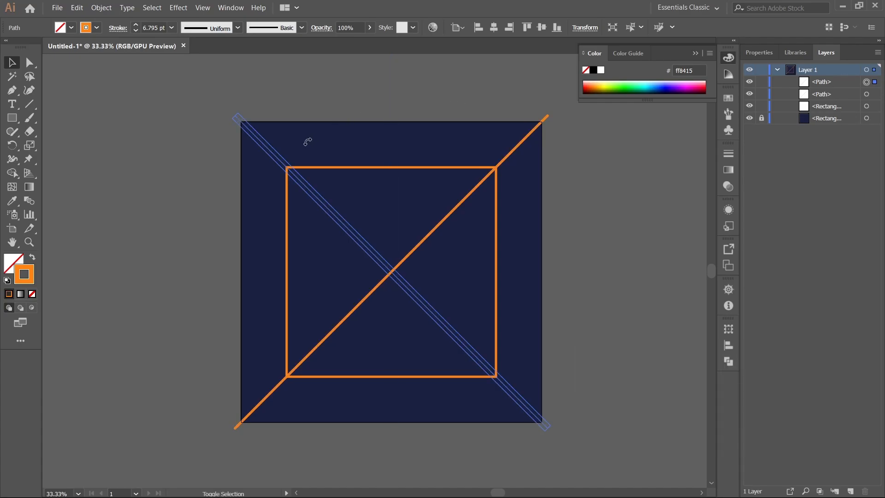
{"action": "left_click", "coordinate": [189, 103]}
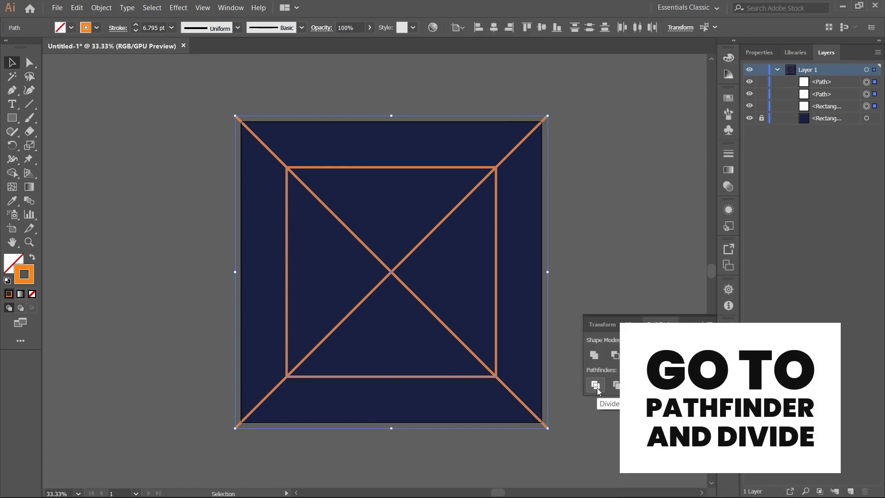
Step: Divide the square with the diagonals, ungroup the pieces, and remove the diagonal segments
{"action": "left_click", "coordinate": [596, 384]}
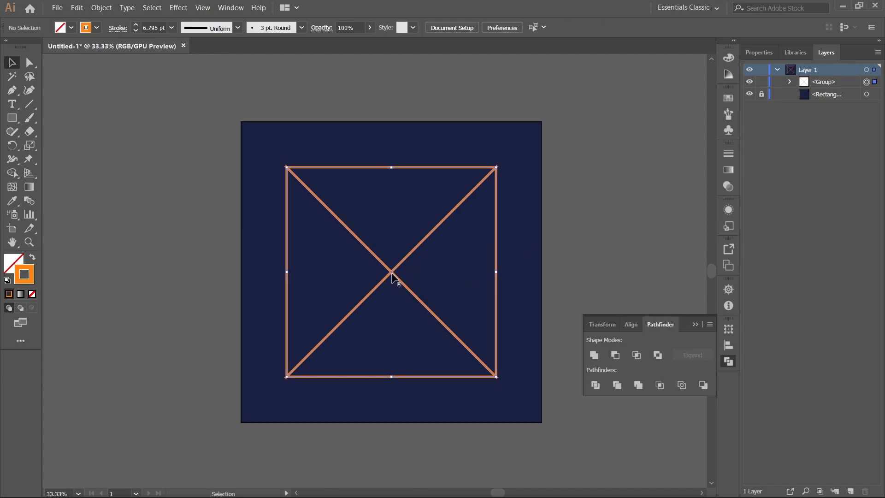
{"action": "left_click", "coordinate": [393, 282]}
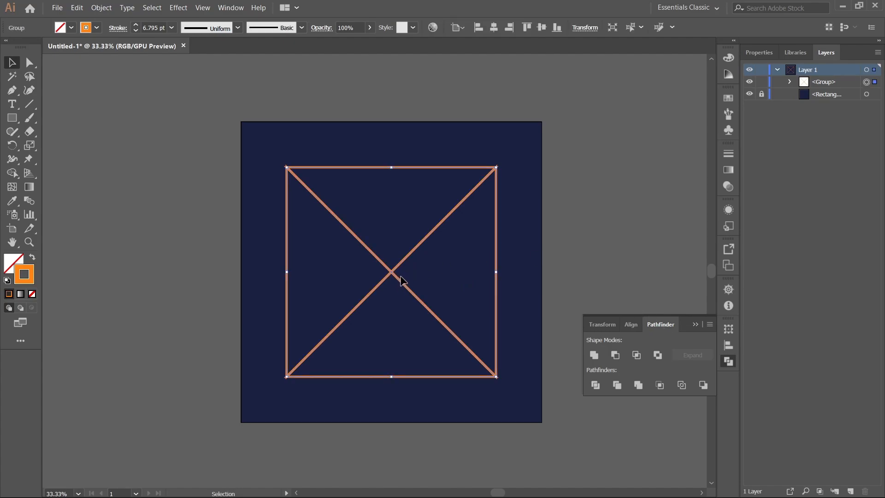
{"action": "right_click", "coordinate": [401, 281]}
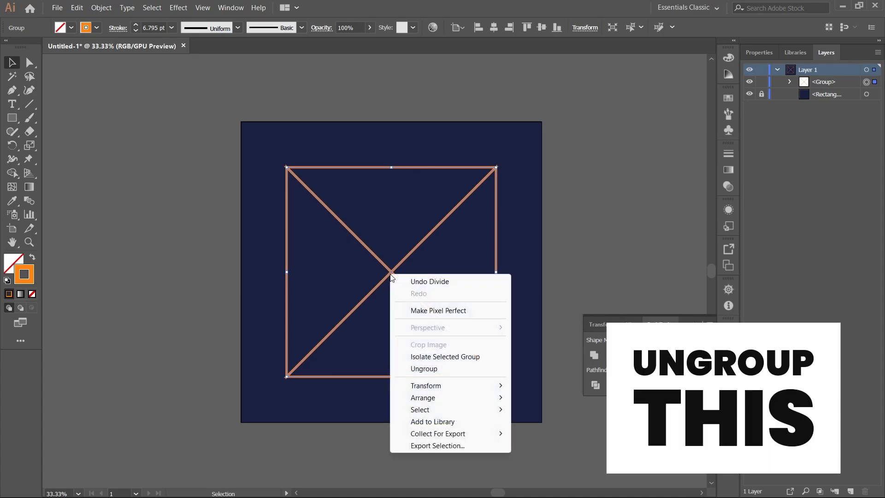
{"action": "left_click", "coordinate": [424, 368]}
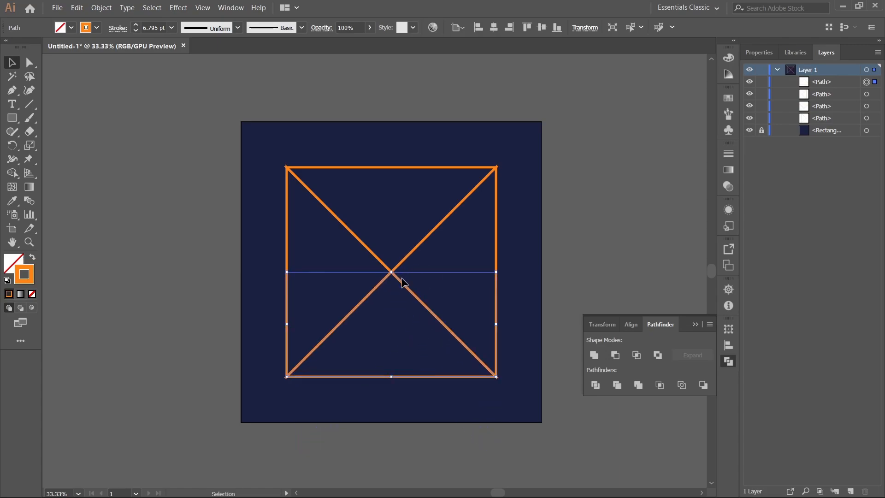
{"action": "left_click", "coordinate": [30, 61]}
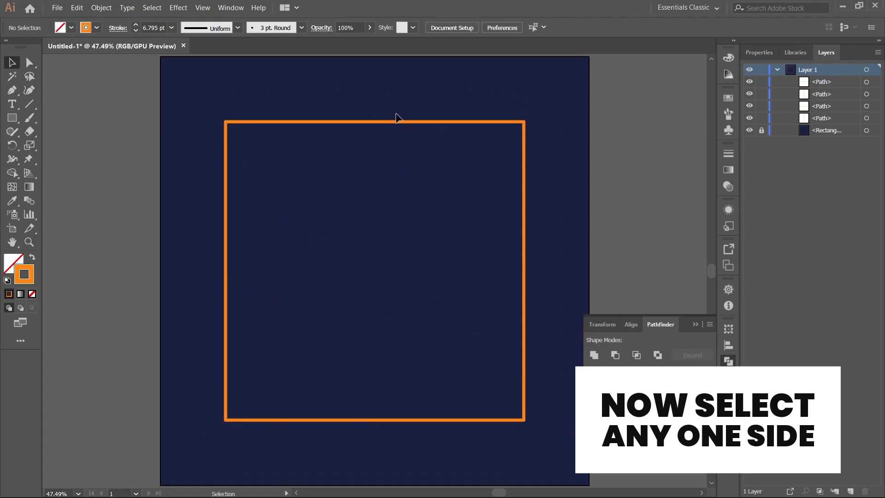
Step: Give all four square sides a 10 pt stroke and make the top side white
{"action": "left_click", "coordinate": [374, 124]}
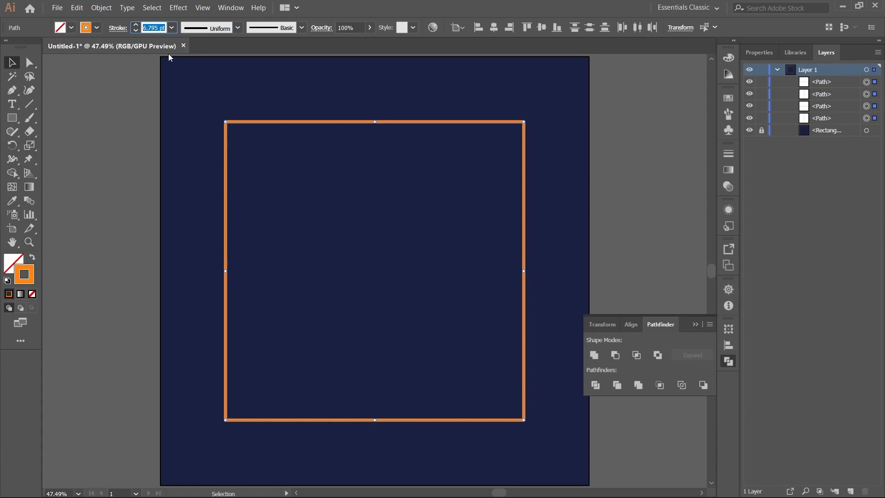
{"action": "type", "text": "10 pt"}
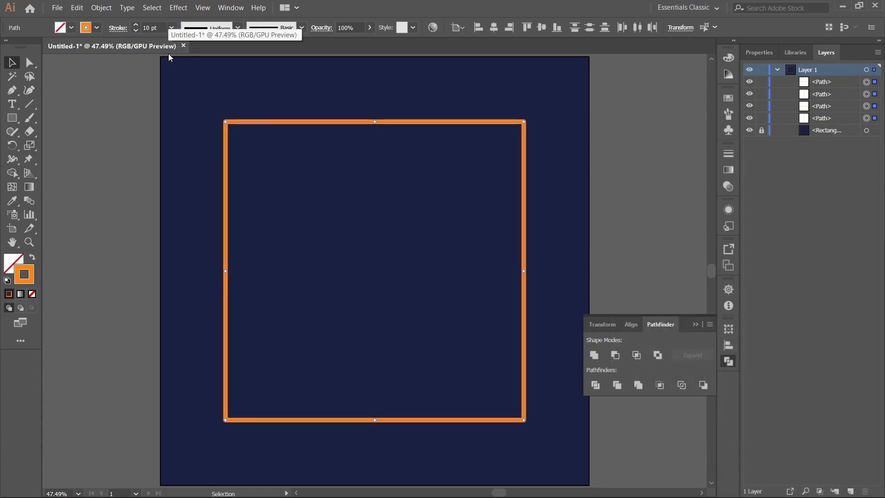
{"action": "mouse_move", "coordinate": [188, 161]}
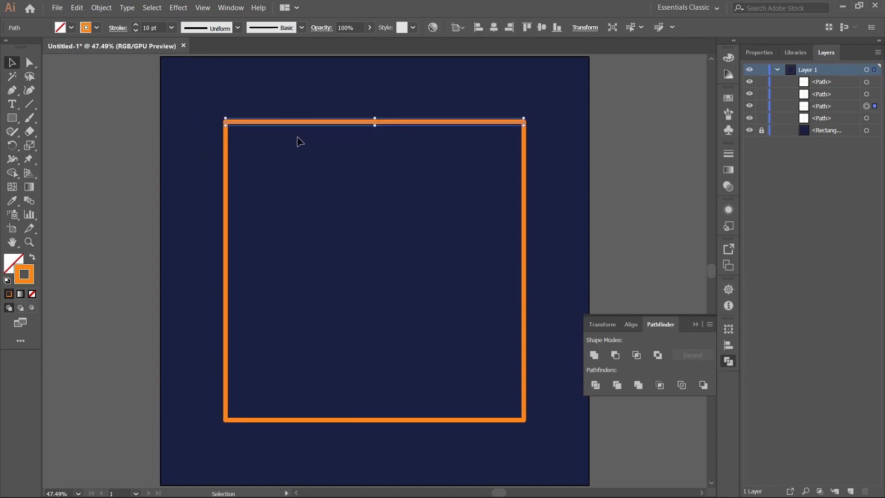
{"action": "left_click", "coordinate": [119, 28]}
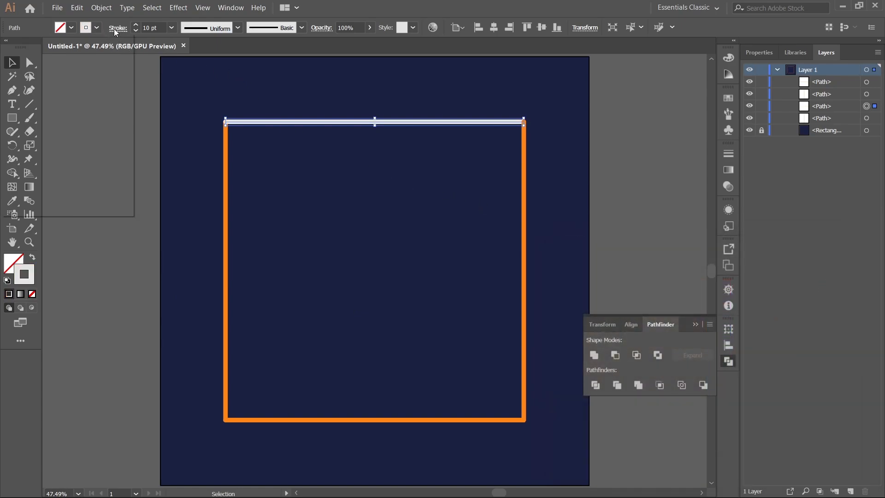
Step: Make the top side a 30 pt dashed stroke tapered with Width Profile 4
{"action": "left_click", "coordinate": [118, 28]}
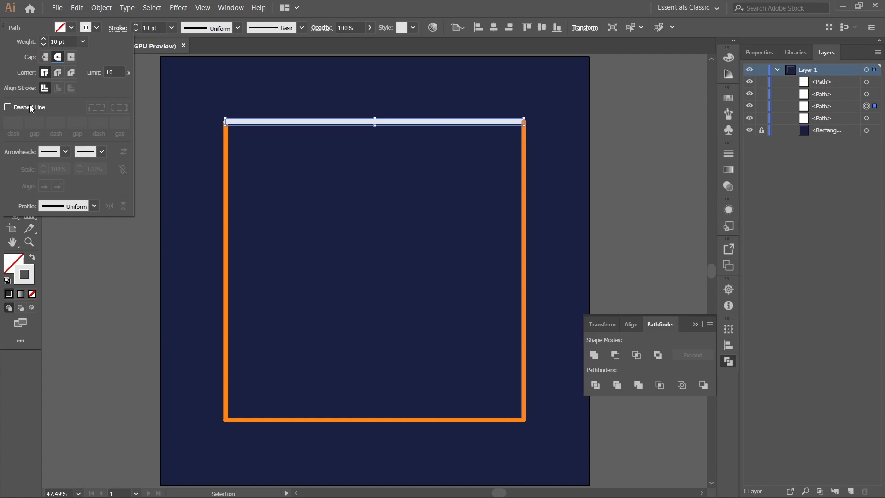
{"action": "left_click", "coordinate": [7, 107]}
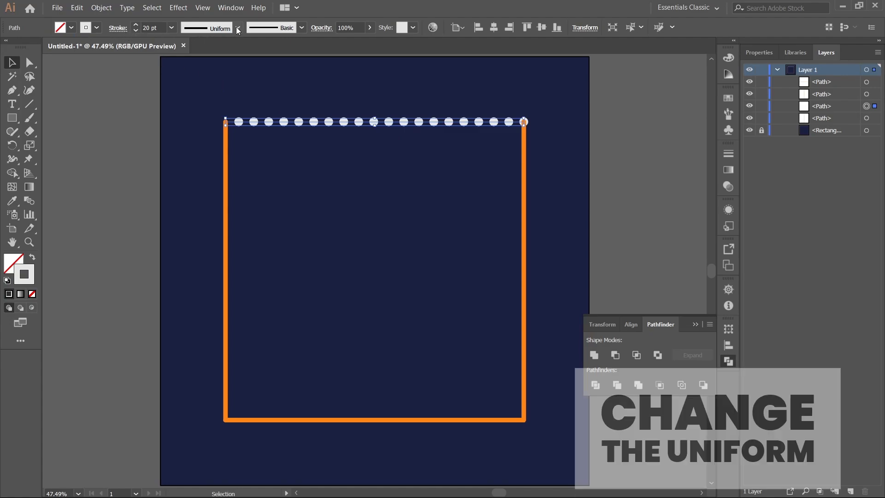
{"action": "left_click", "coordinate": [237, 28]}
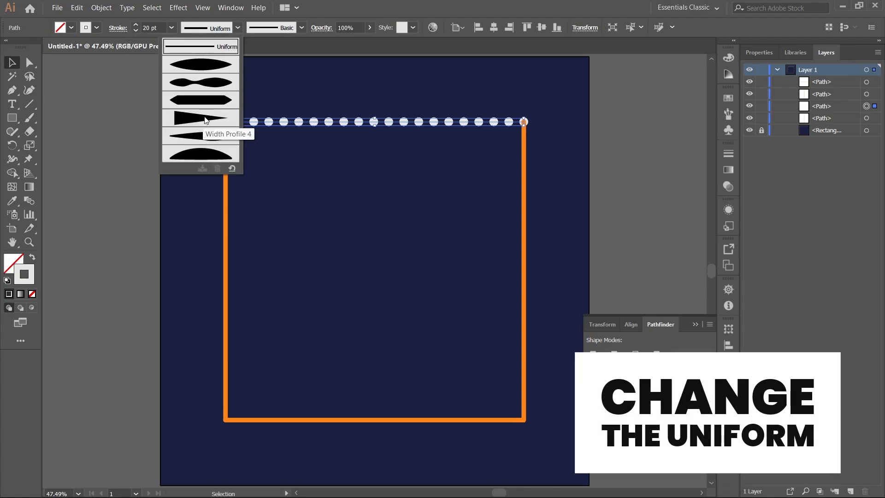
{"action": "left_click", "coordinate": [200, 118]}
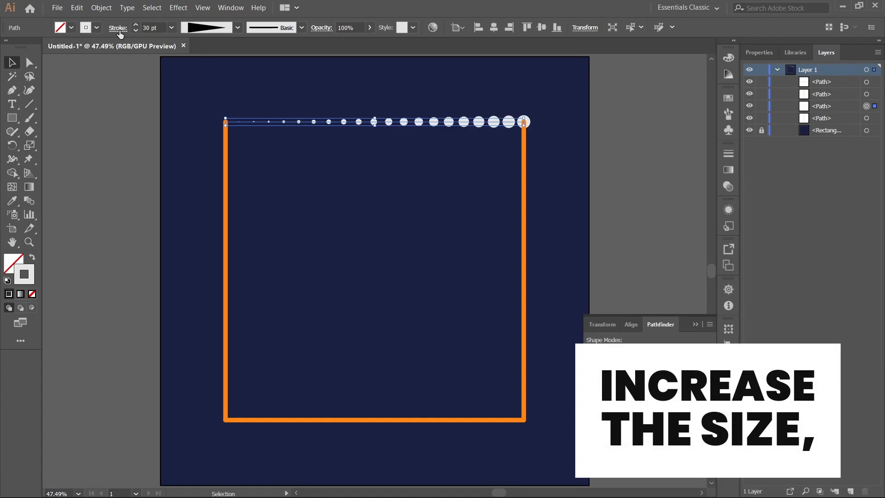
{"action": "left_click", "coordinate": [113, 27]}
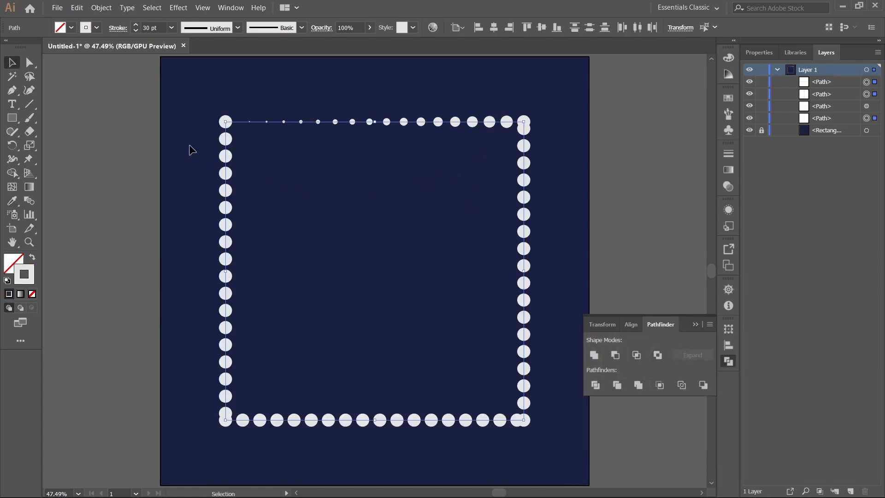
Step: Apply the tapered dotted stroke to all sides, colour left and right yellow, and group them
{"action": "left_click", "coordinate": [238, 28]}
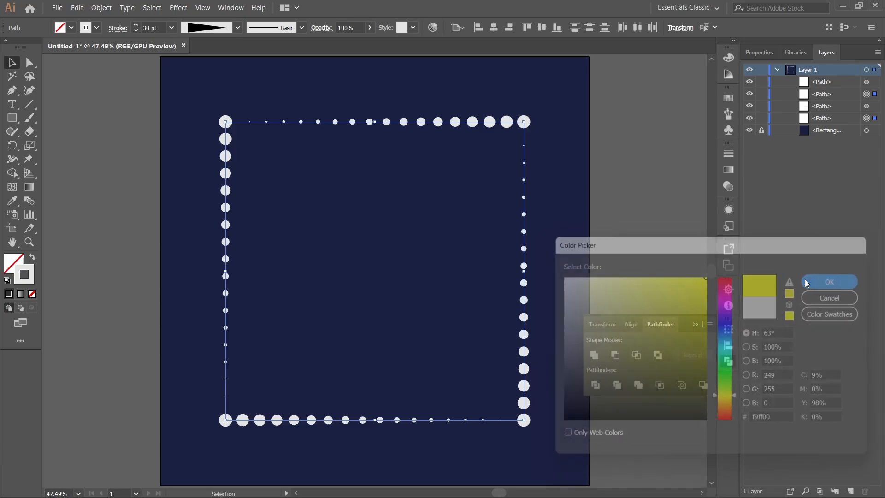
{"action": "left_click", "coordinate": [830, 282]}
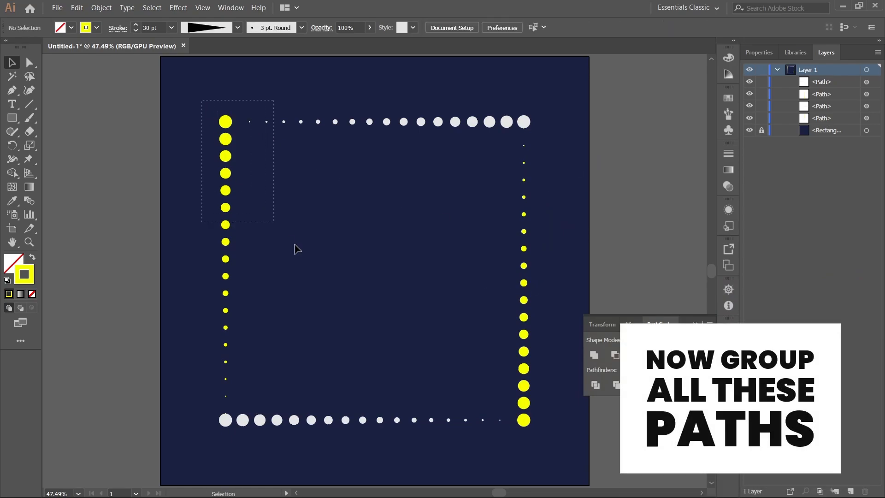
{"action": "key", "text": "ctrl+g"}
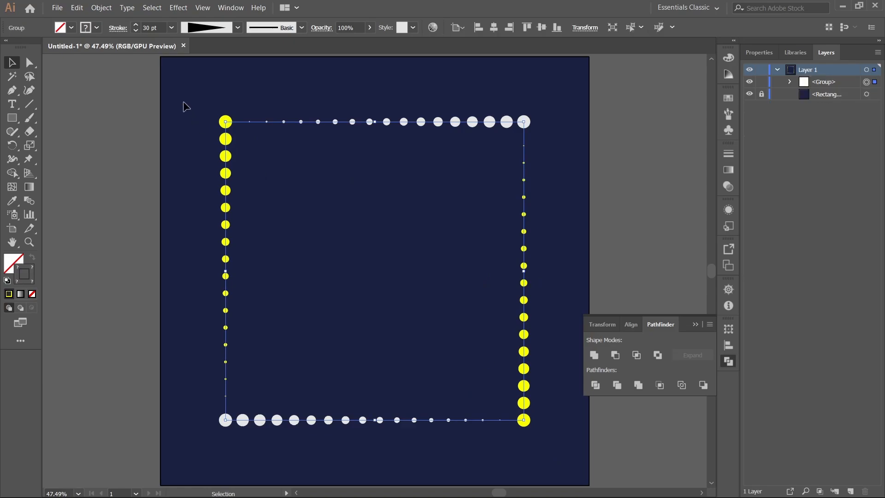
Step: Open Effect > Distort & Transform > Transform for the grouped dotted frame
{"action": "left_click", "coordinate": [178, 7]}
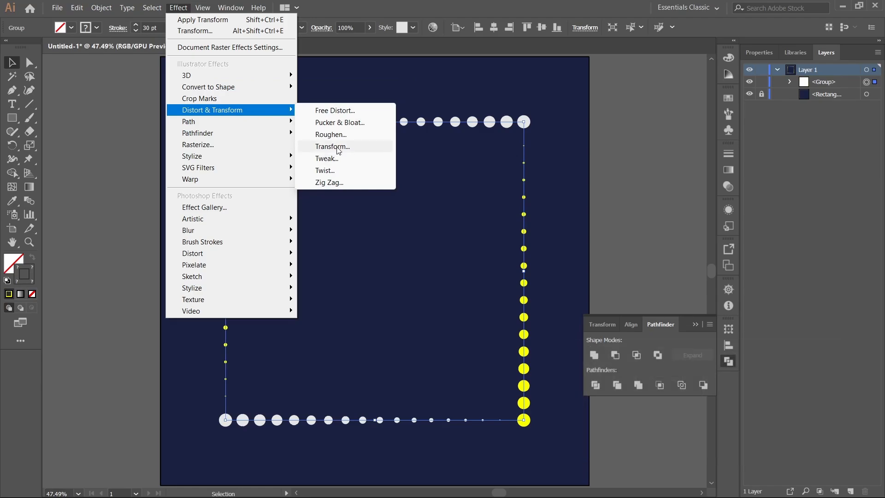
{"action": "left_click", "coordinate": [333, 146]}
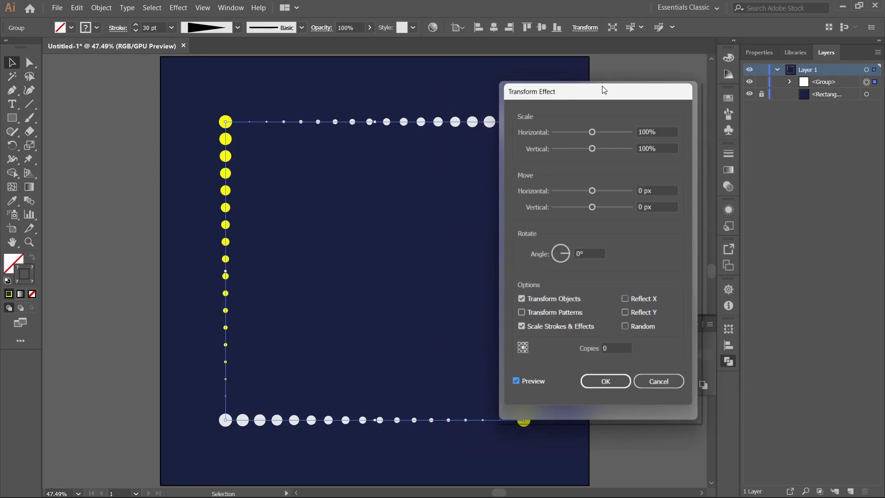
Step: Apply a Transform effect with 90% scale, 8° angle and 30 copies
{"action": "left_click", "coordinate": [657, 132]}
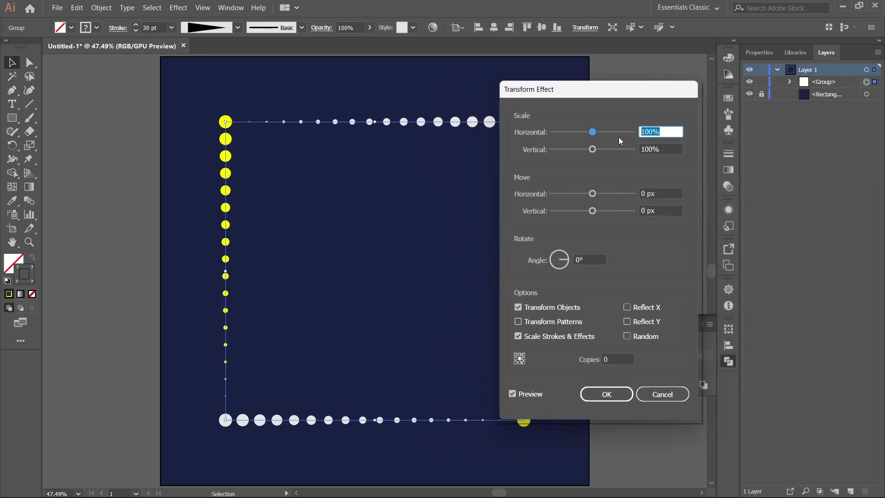
{"action": "type", "text": "90"}
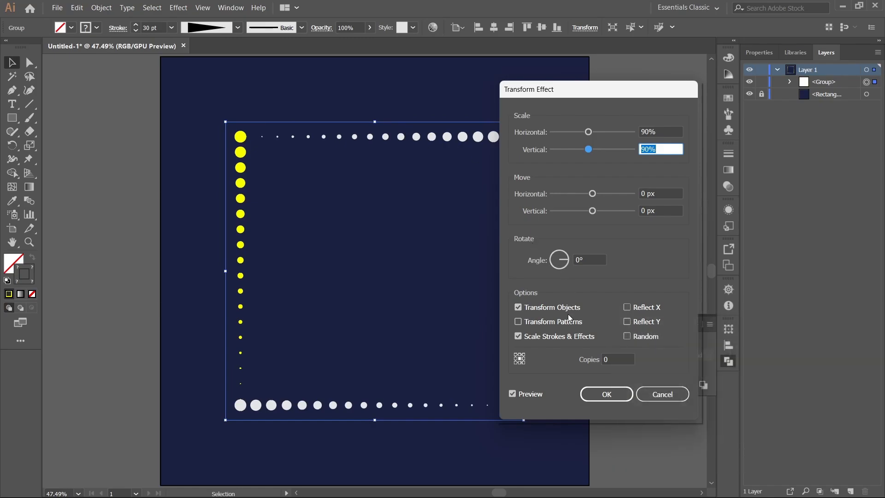
{"action": "left_click", "coordinate": [617, 360]}
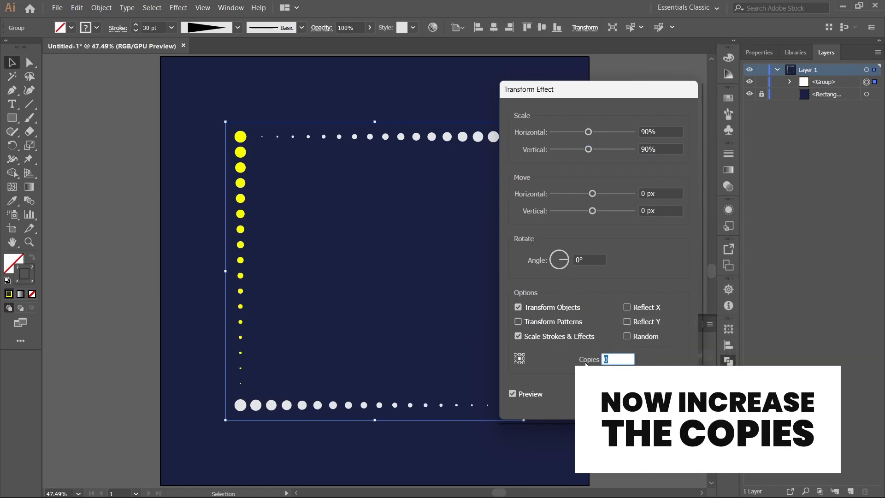
{"action": "type", "text": "20"}
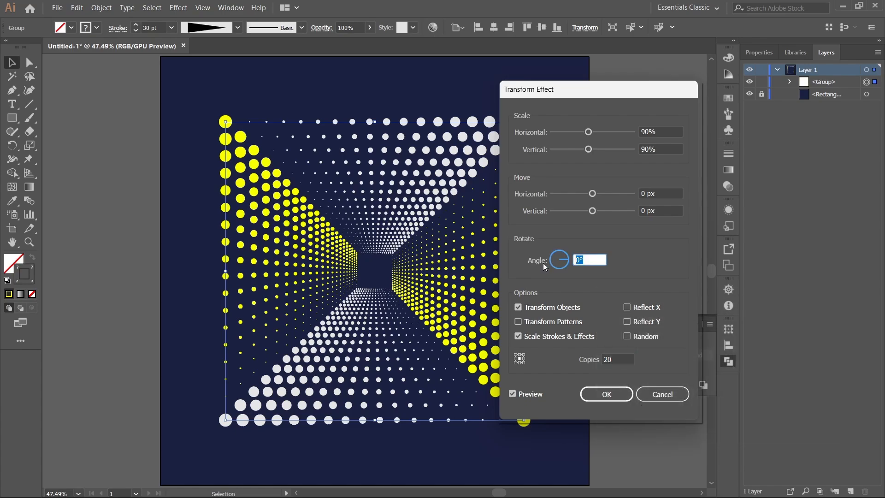
{"action": "type", "text": "11"}
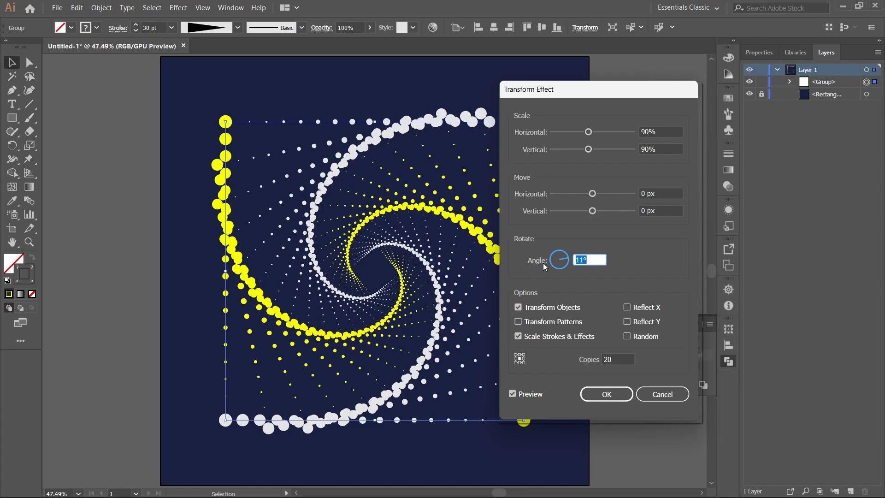
{"action": "type", "text": "5°"}
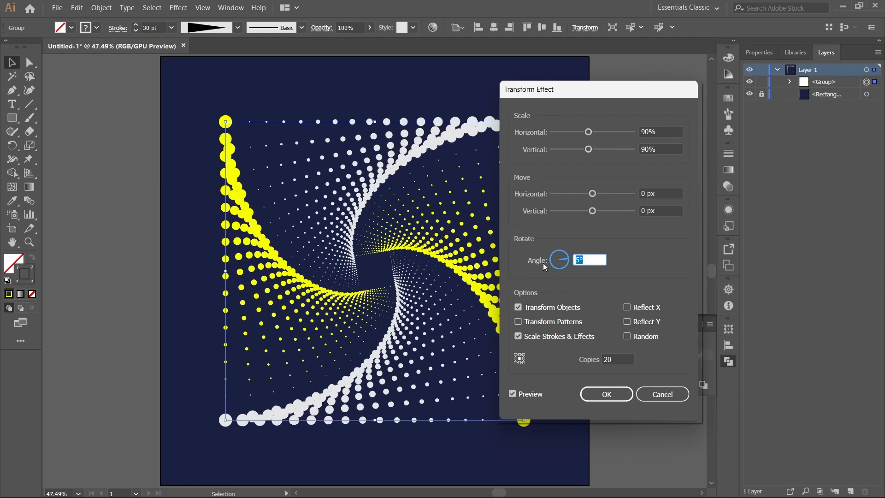
{"action": "type", "text": "70"}
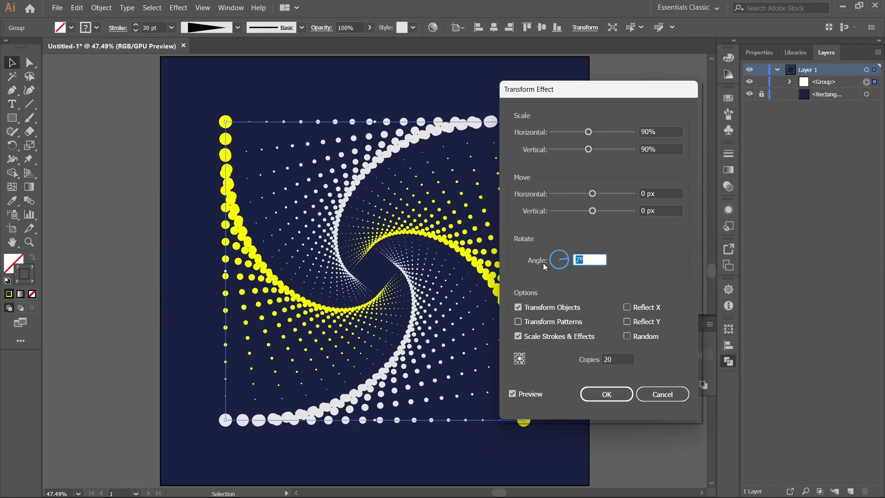
{"action": "type", "text": "89"}
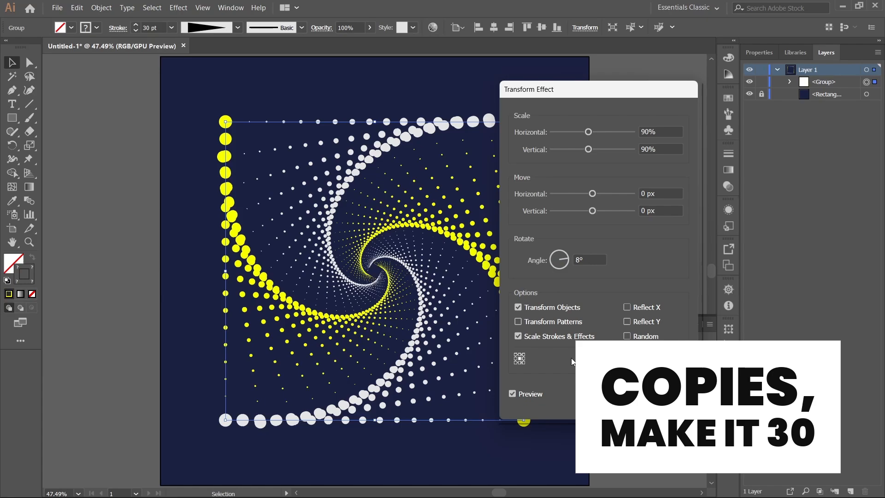
{"action": "type", "text": "30"}
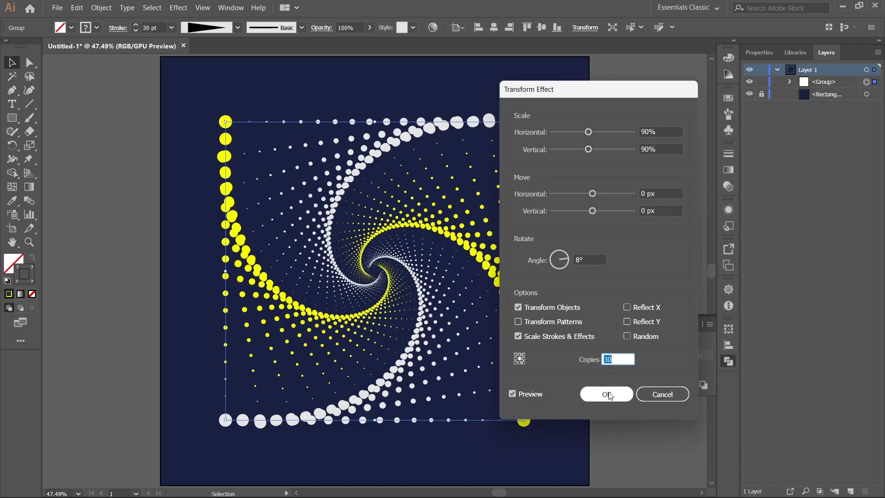
{"action": "left_click", "coordinate": [606, 394]}
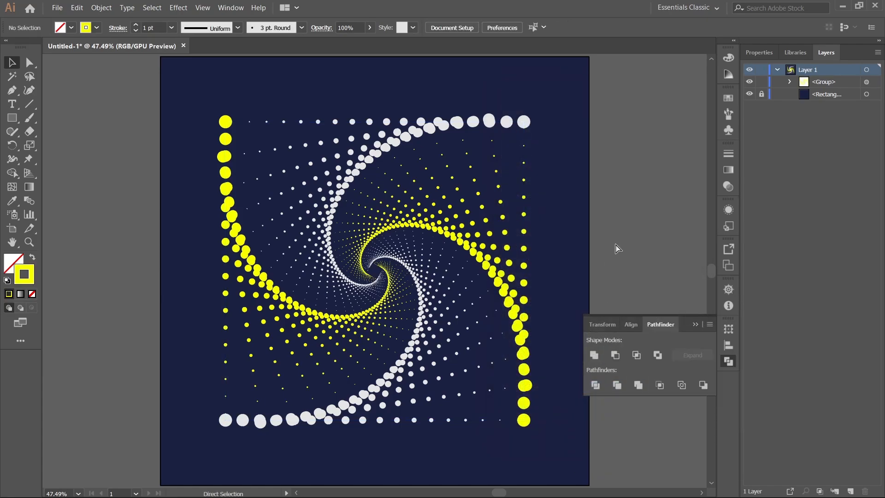
{"action": "mouse_move", "coordinate": [590, 208]}
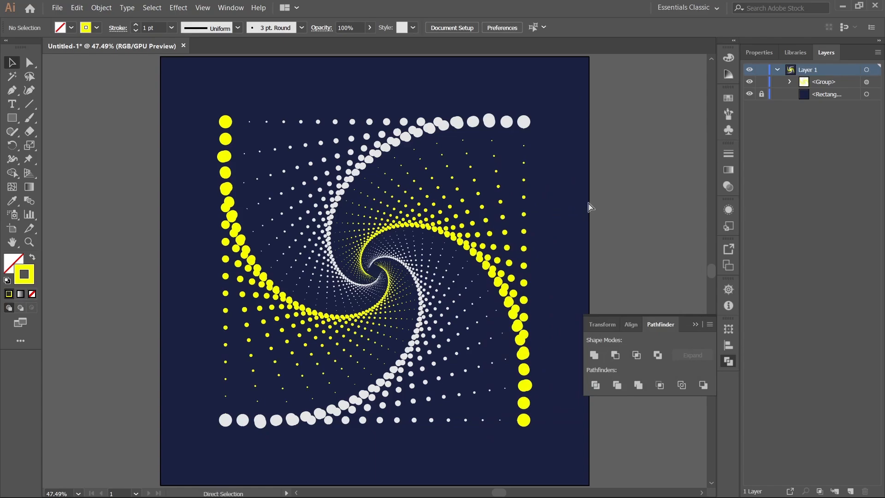